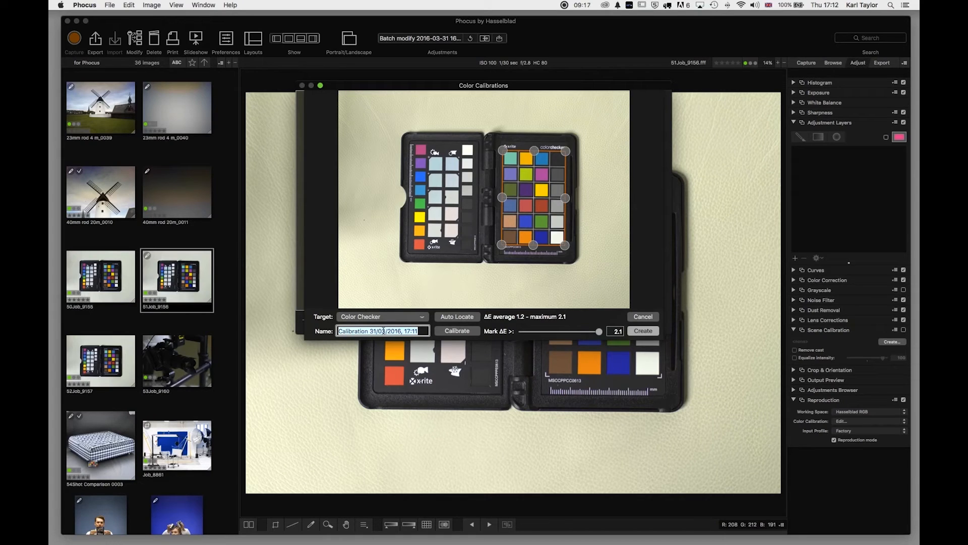
Create the ColorChecker calibration 'Calibration 31/03/2016, 17:11' and close the Color Calibrations window
left_click(642, 330)
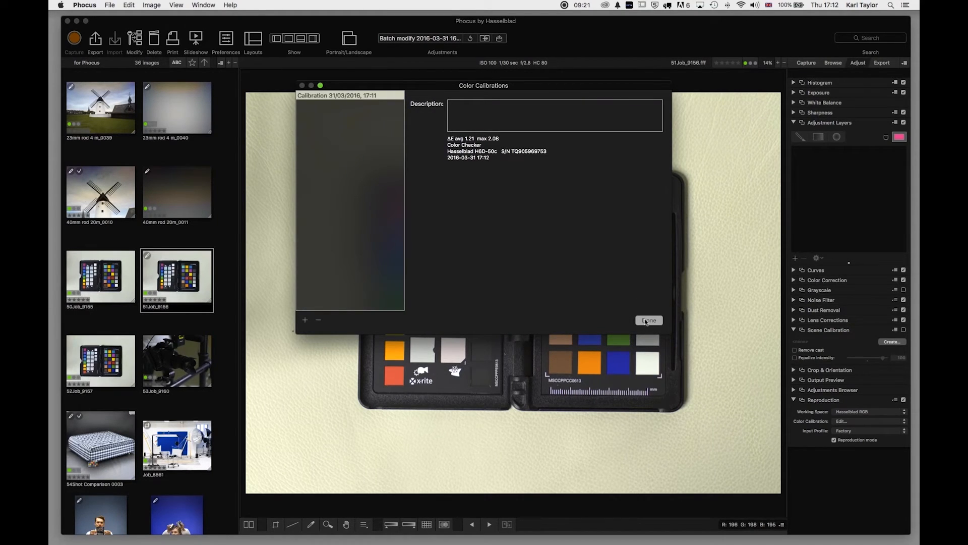
left_click(647, 320)
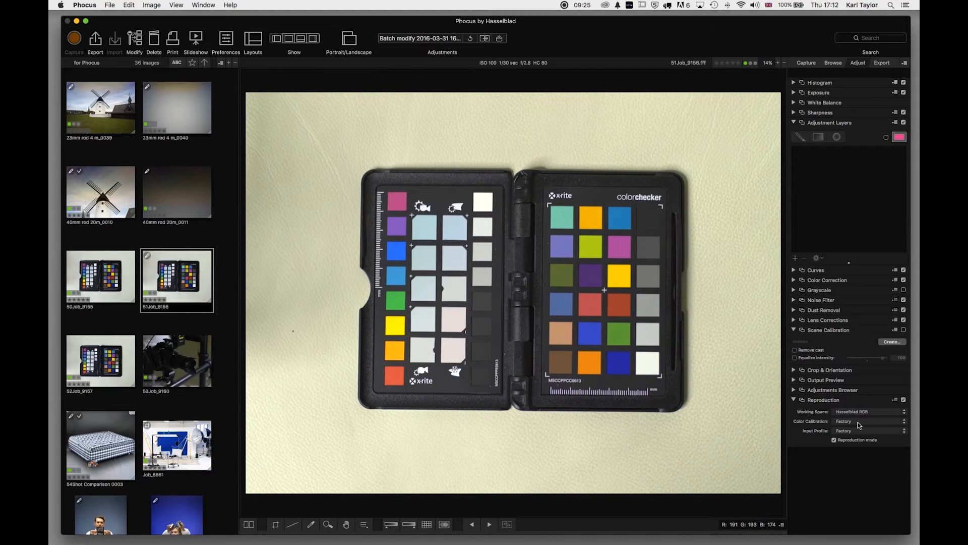
Show the Reproduction Color Calibration list offering Factory and 'Calibration 31/03/2016, 17:11'
left_click(869, 420)
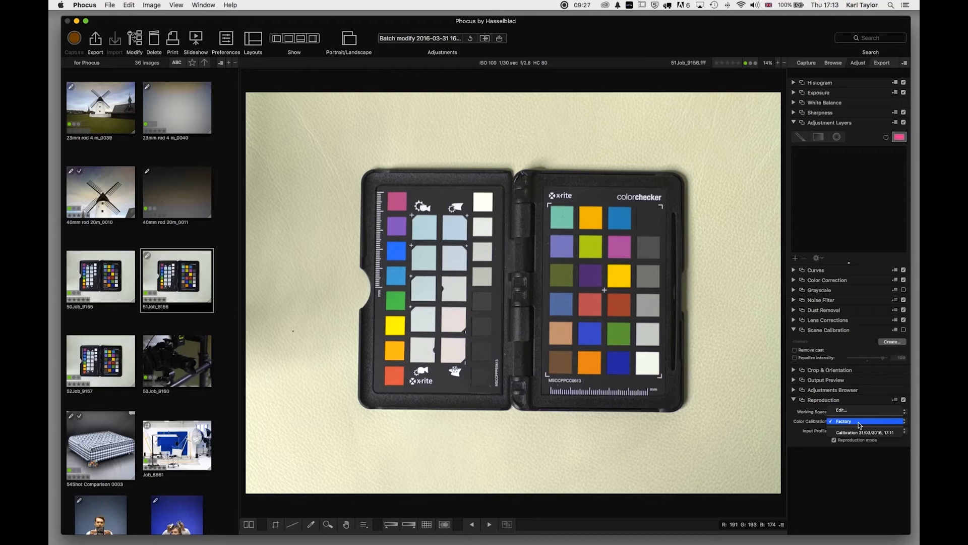